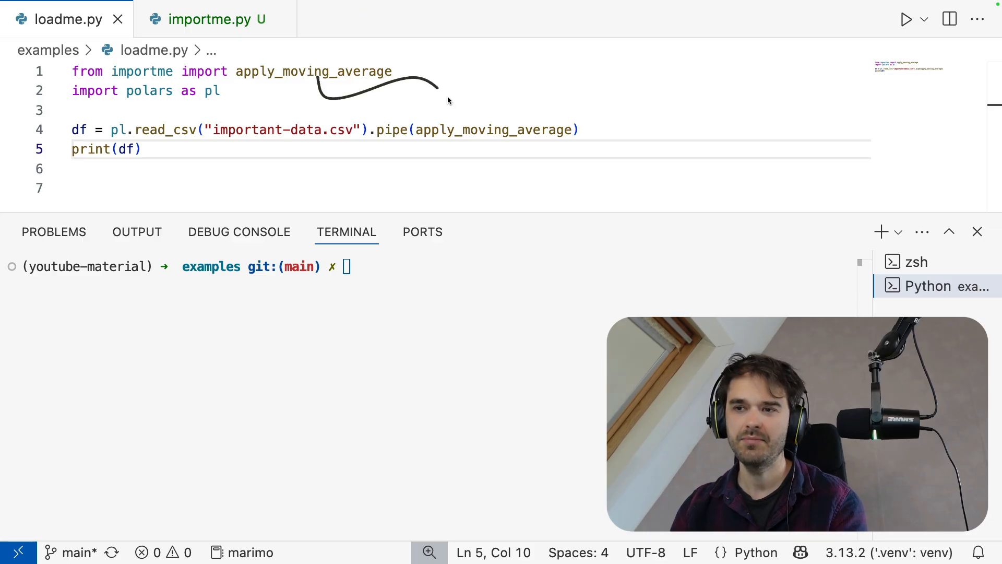
Run 'python loadme.py' in the terminal to print the smoothed table, then switch to importme.py.
type("pyth")
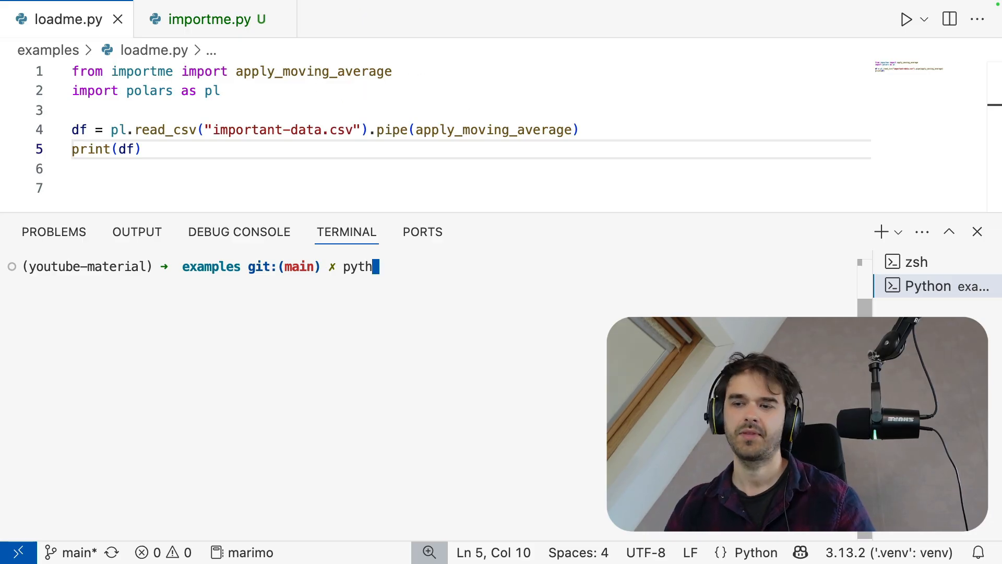
type("on loadme.py")
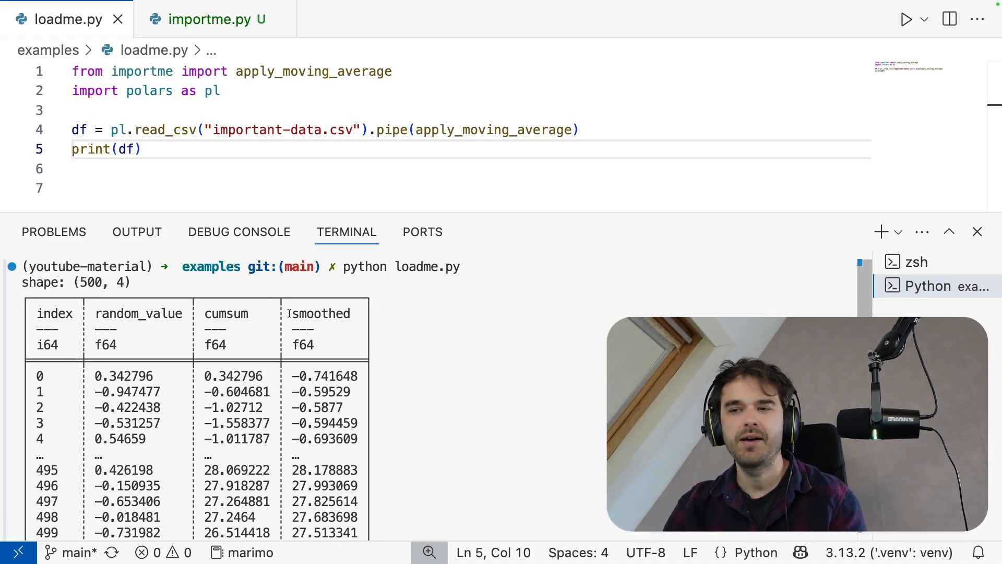
double_click(494, 130)
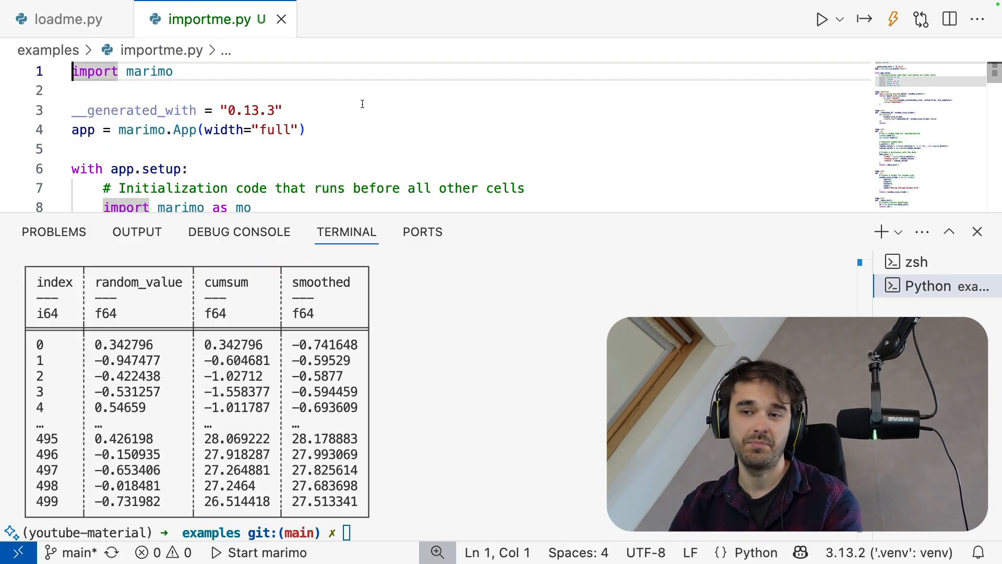
scroll("down", 3)
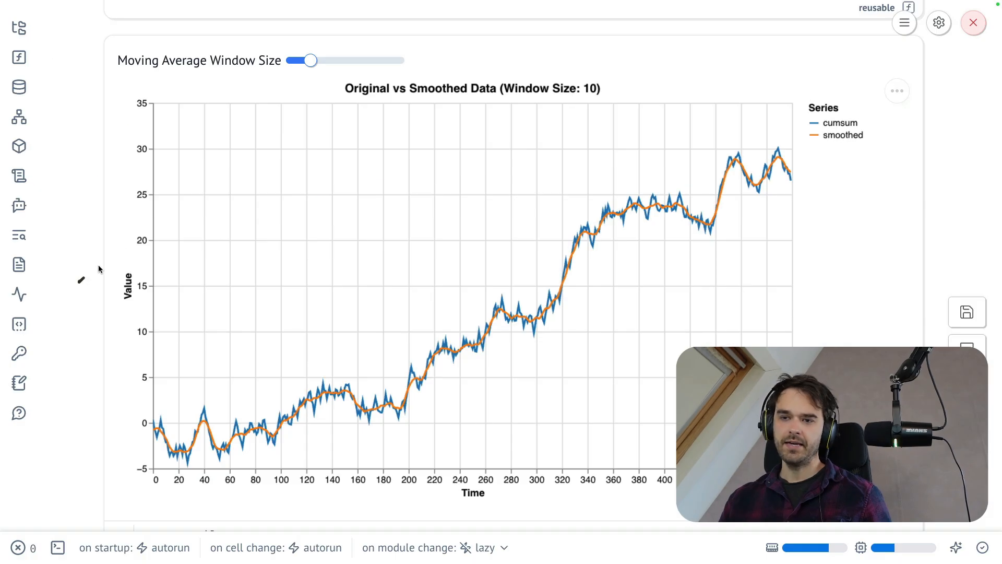
mouse_move(295, 356)
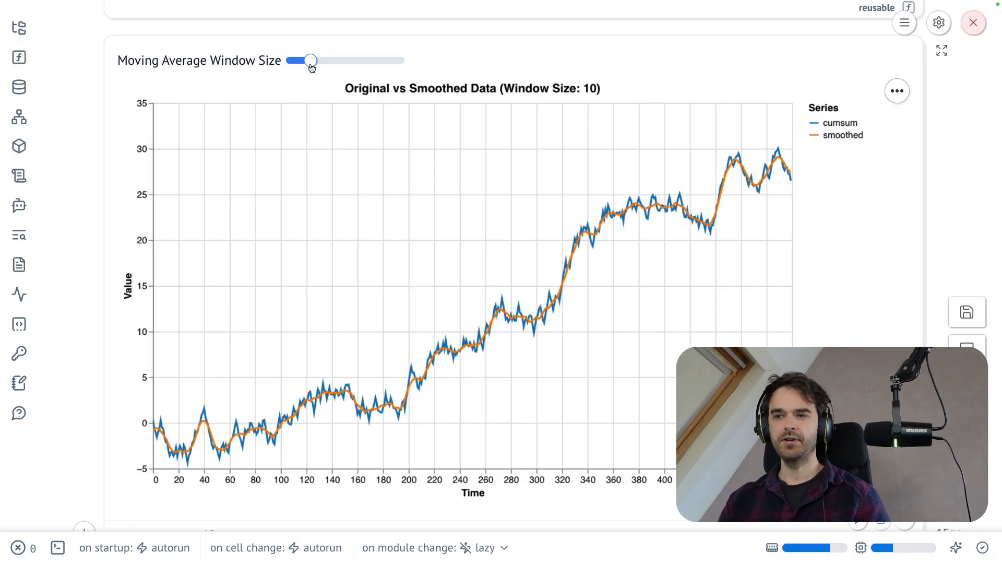
Raise the Moving Average Window Size slider to about 34 so the smoothed curve flattens.
left_click_drag(310, 60, 366, 60)
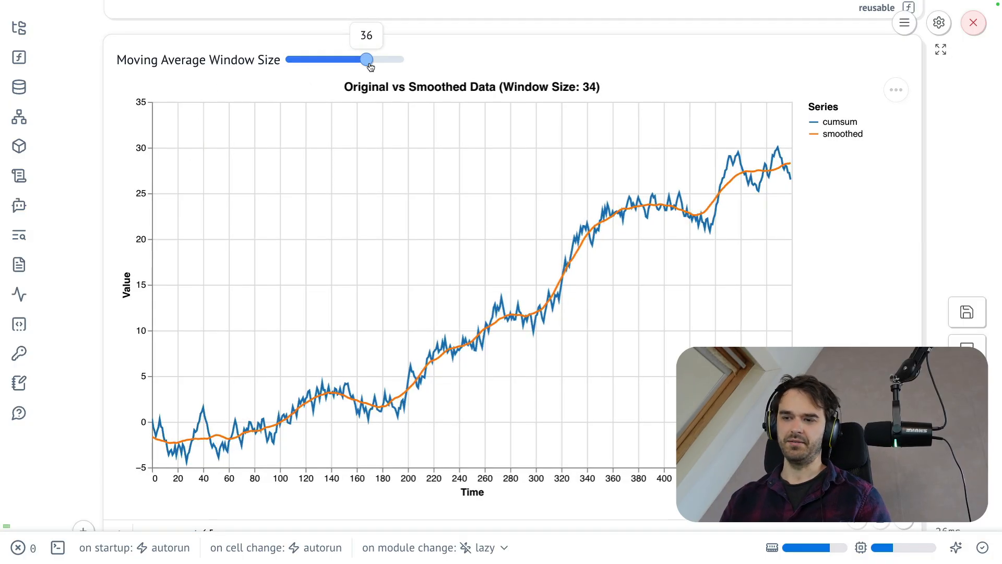
left_click_drag(366, 59, 357, 59)
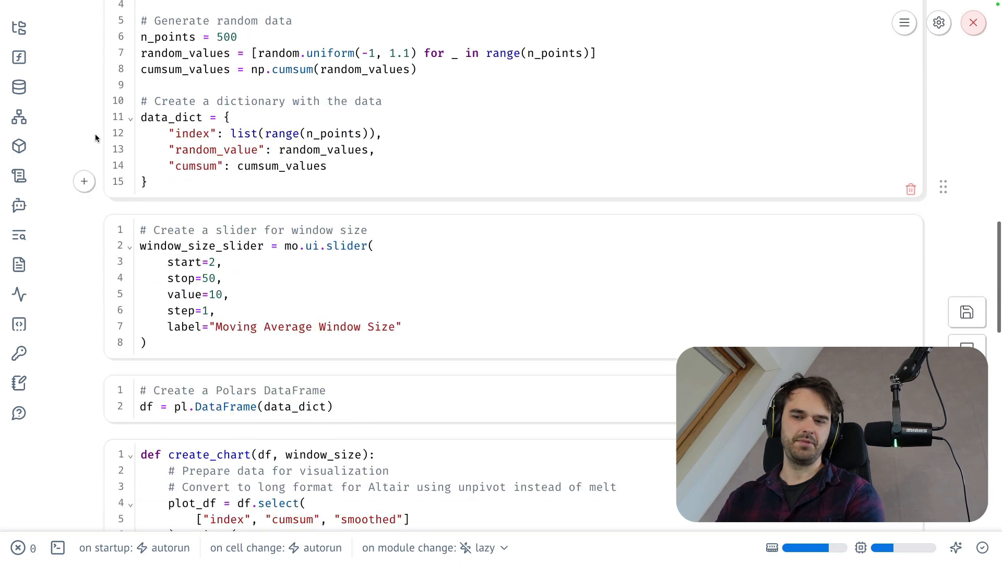
Scroll the notebook to show the setup cell and the reusable apply_moving_average cell.
scroll("down", 3)
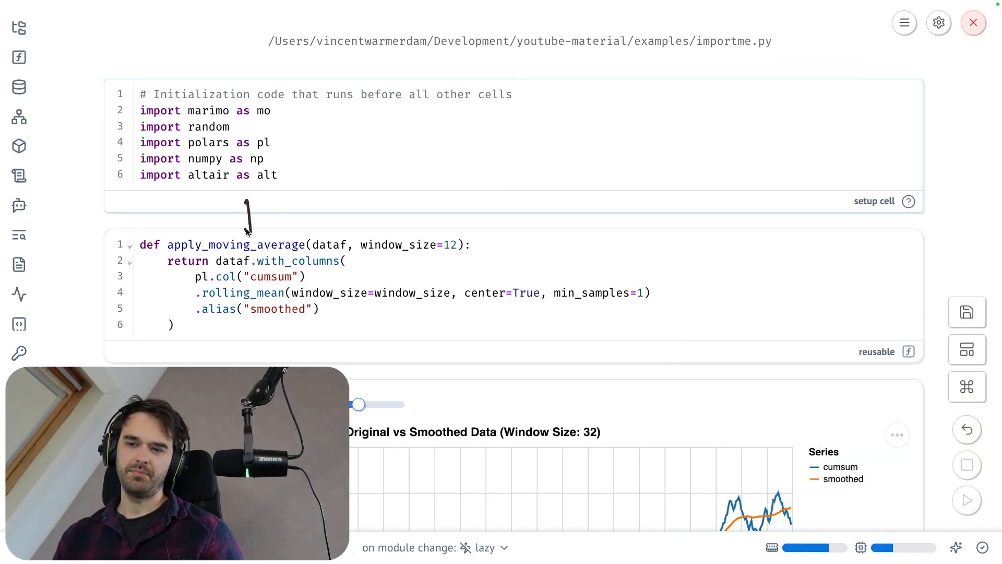
mouse_move(259, 216)
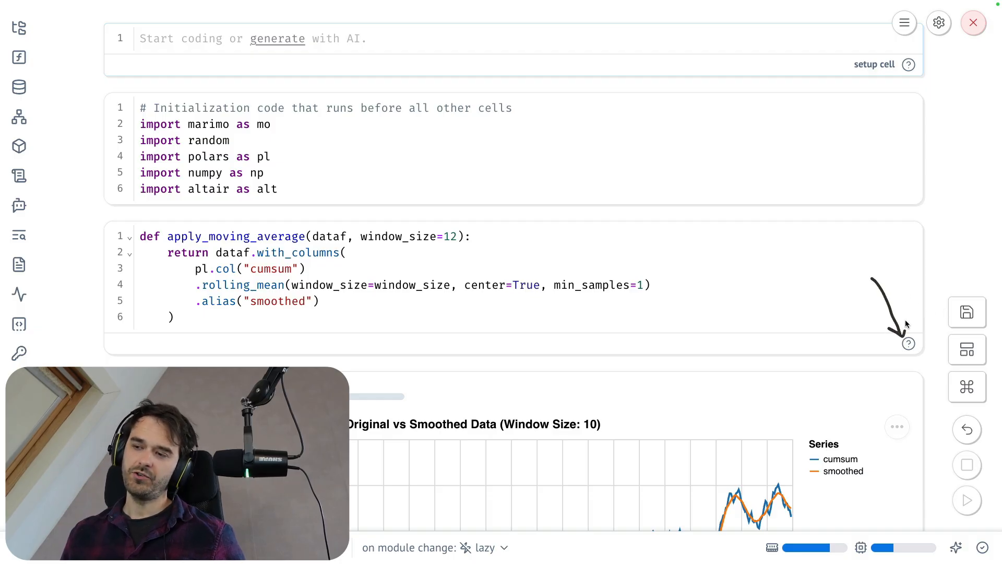
mouse_move(907, 343)
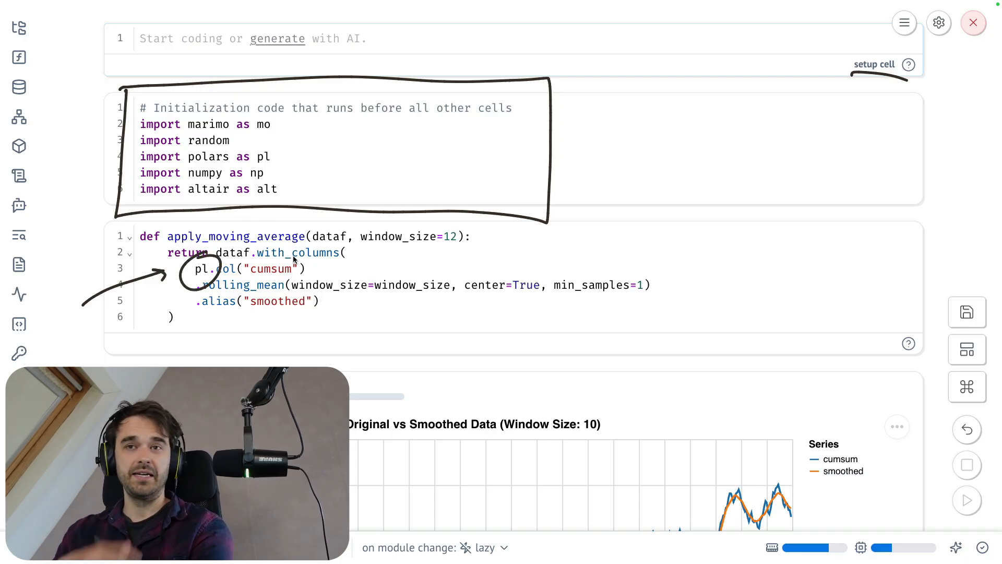
Move 'import polars as pl' from the imports cell into the setup cell.
left_click(275, 156)
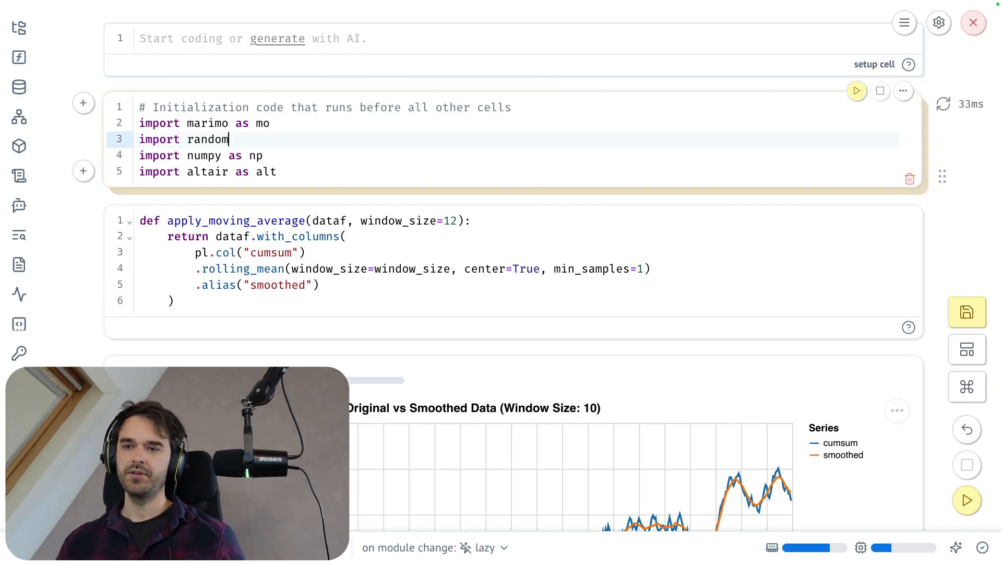
type("import polars as pl")
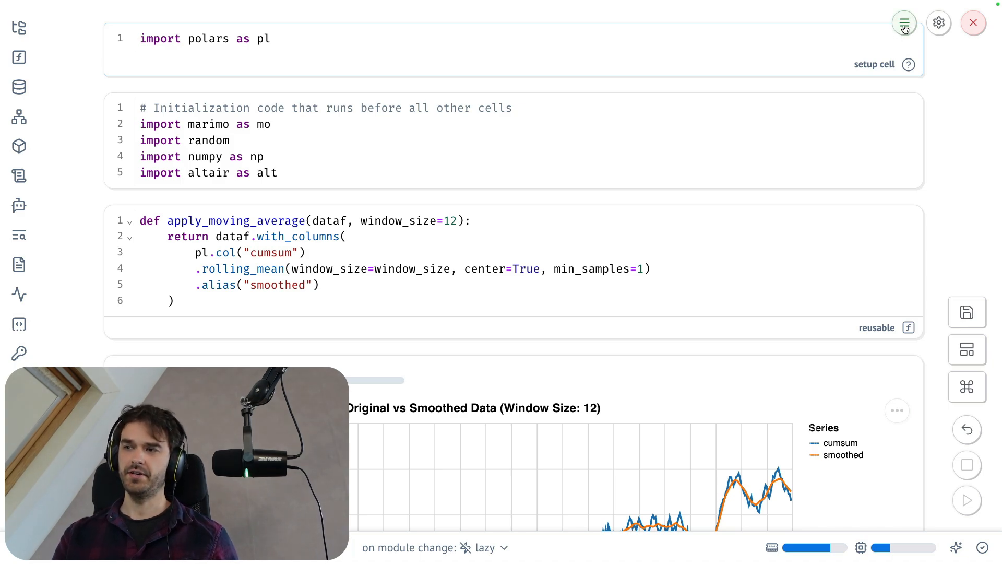
left_click(904, 22)
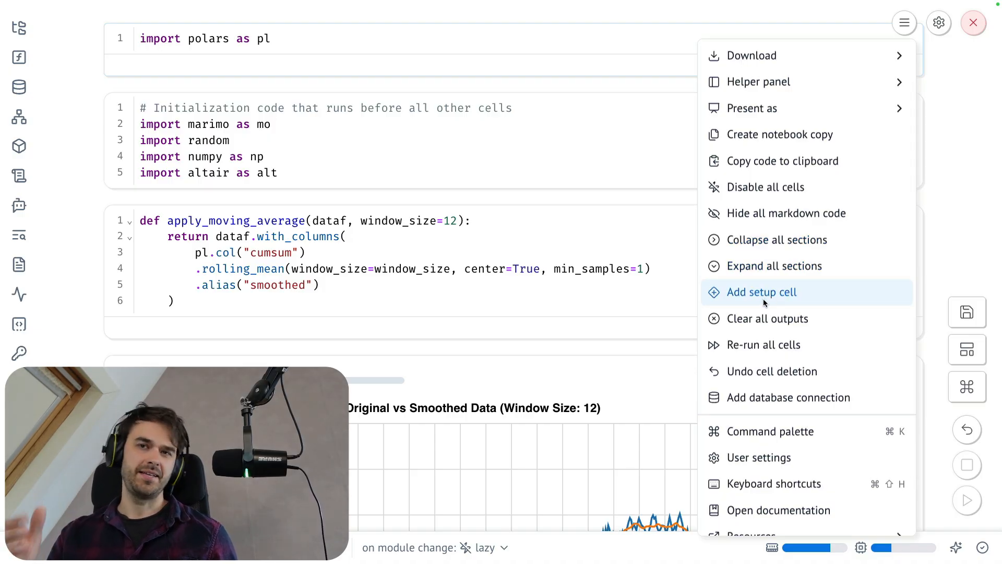
left_click(761, 293)
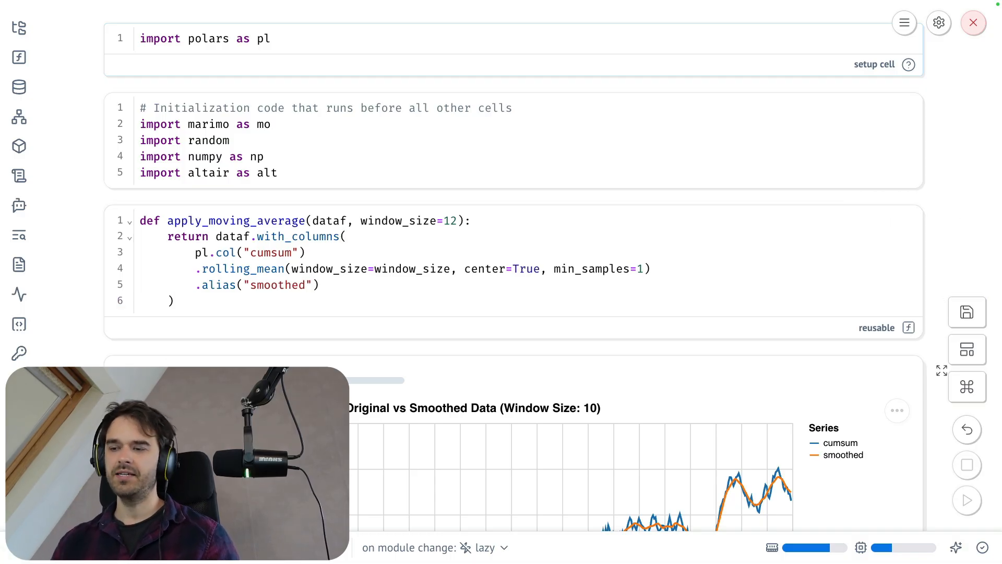
Scroll down past the code cells to the window-size slider and chart.
scroll("down", 3)
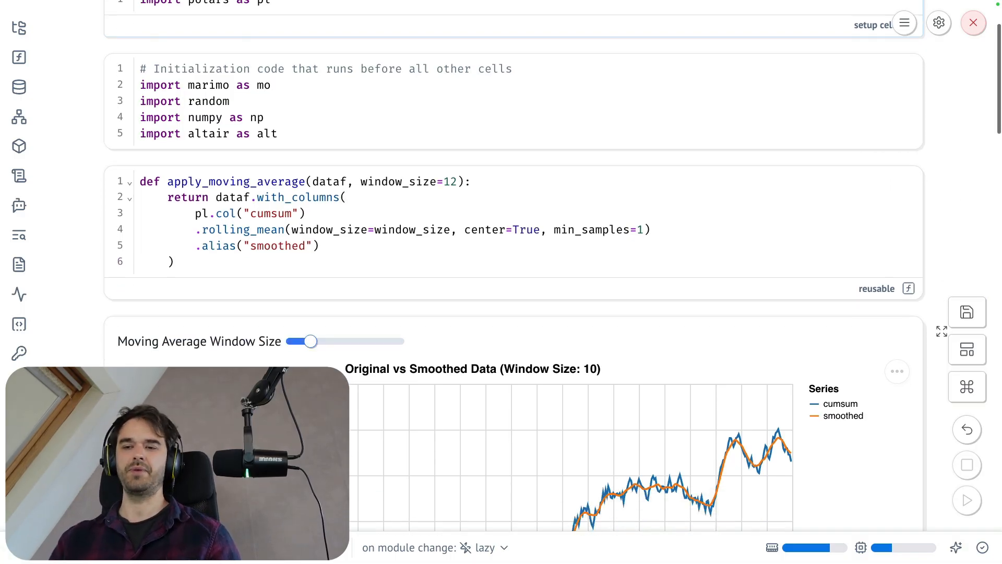
scroll("down", 3)
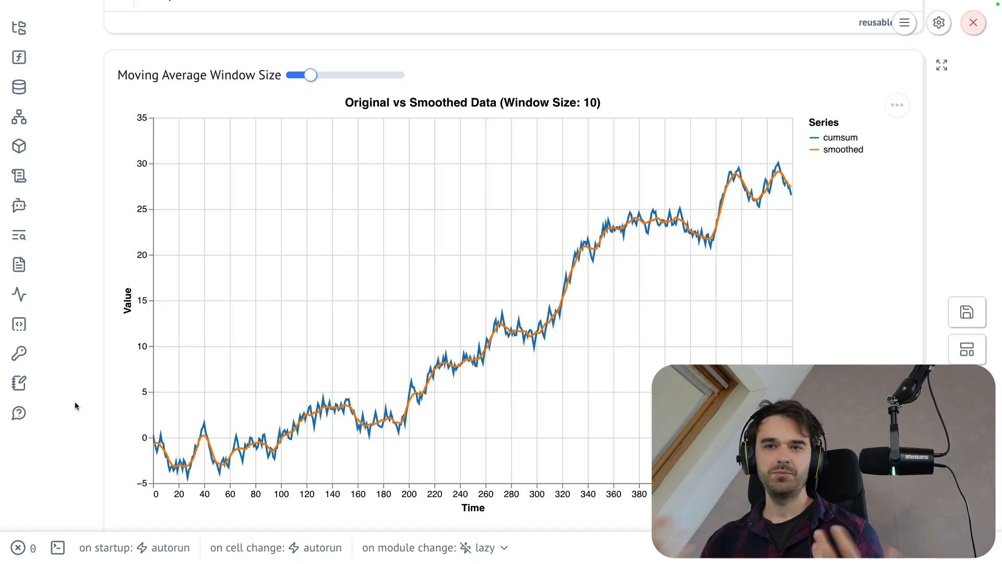
Raise the window size slider to 18, then to about 47.
left_click(310, 75)
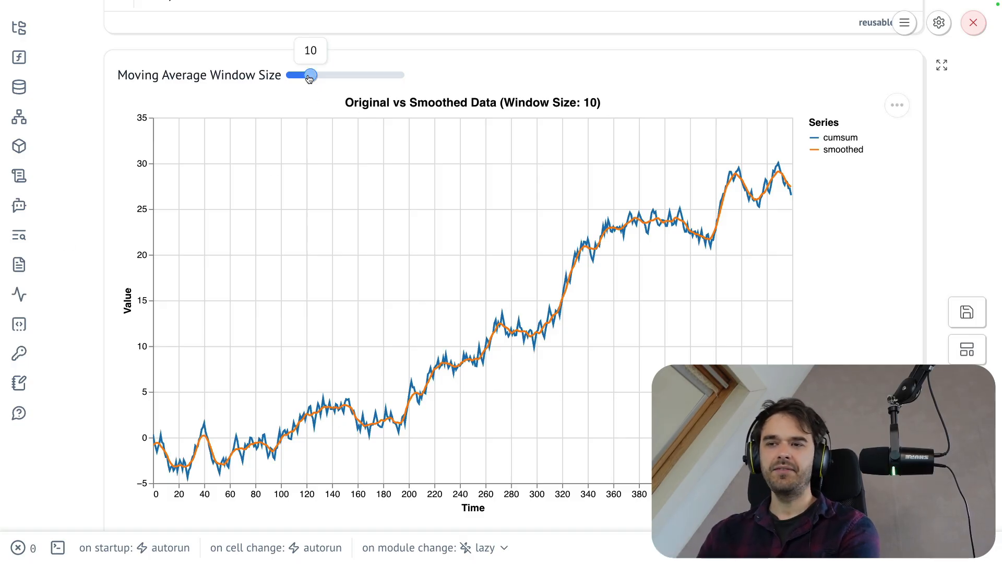
left_click_drag(309, 75, 328, 75)
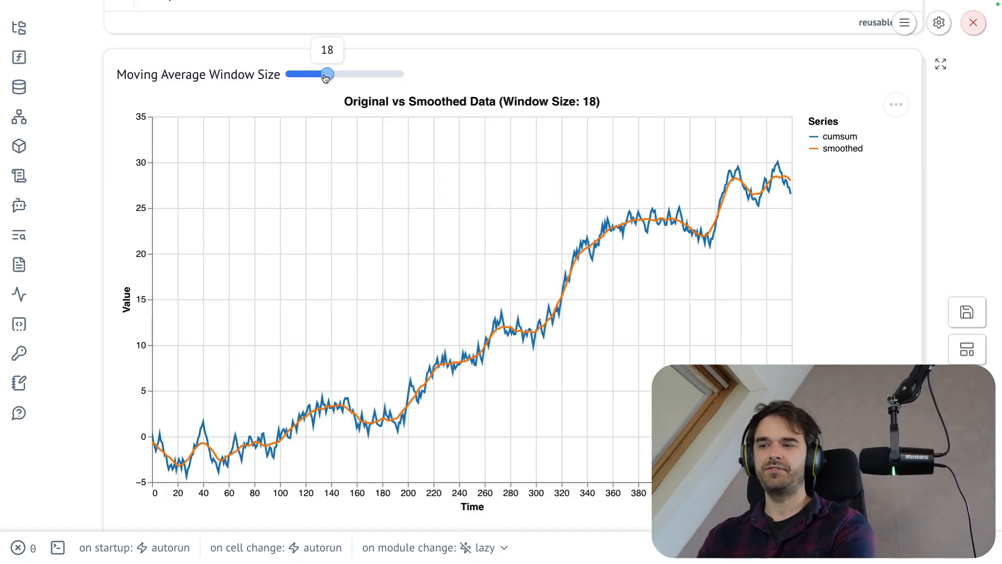
left_click_drag(327, 73, 391, 73)
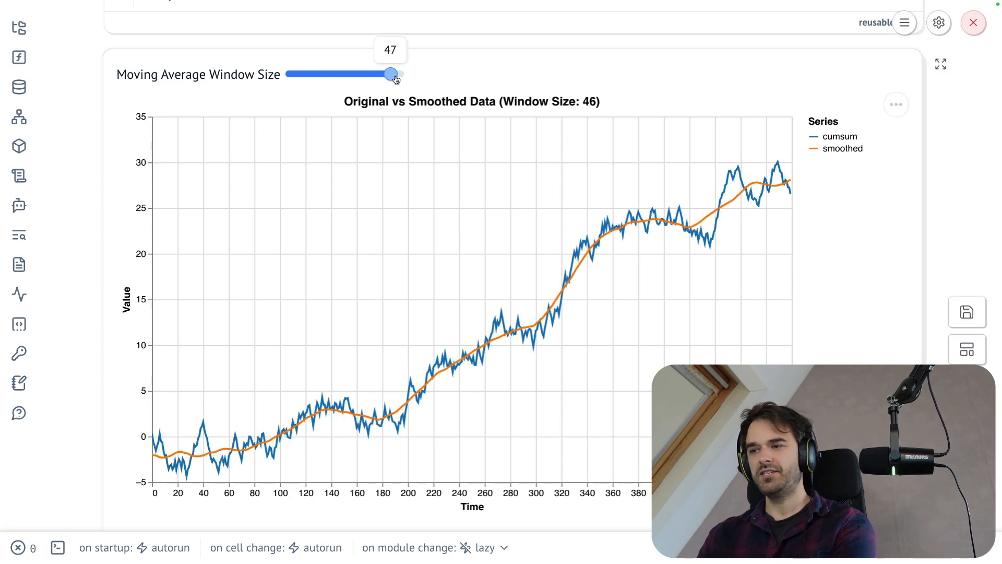
left_click_drag(389, 73, 394, 74)
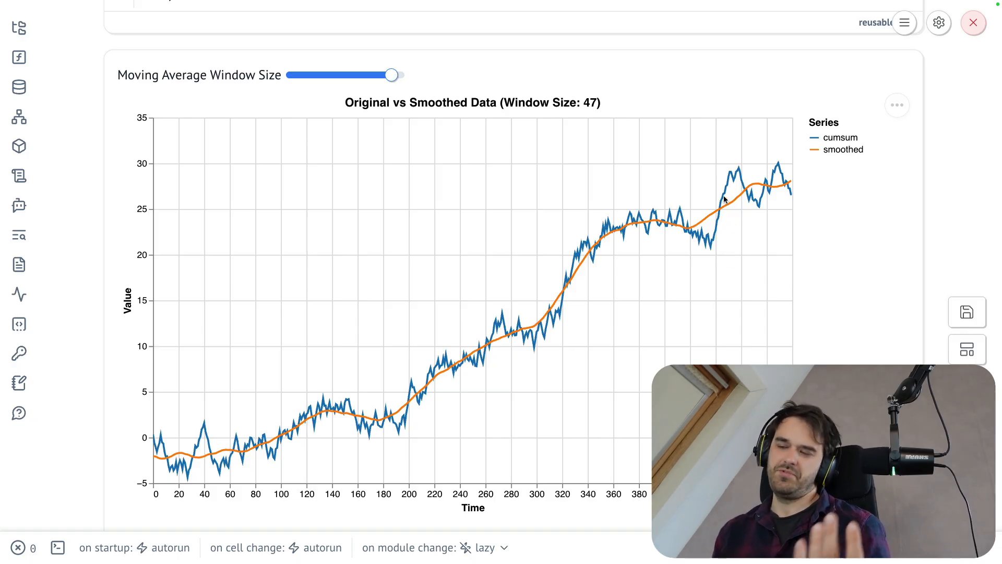
mouse_move(728, 221)
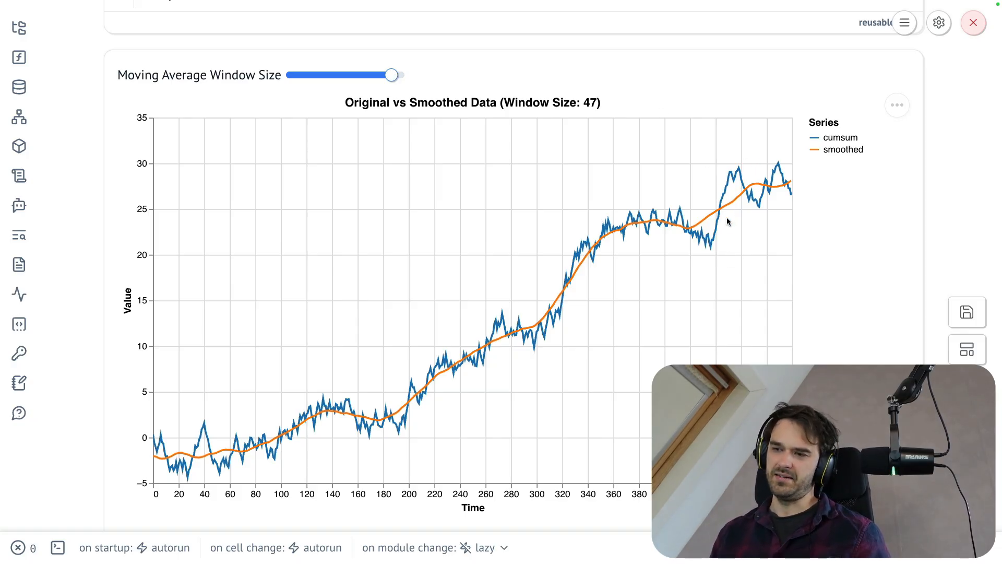
Shrink the window size back down toward 12 and fine-tune it.
left_click_drag(639, 256, 802, 138)
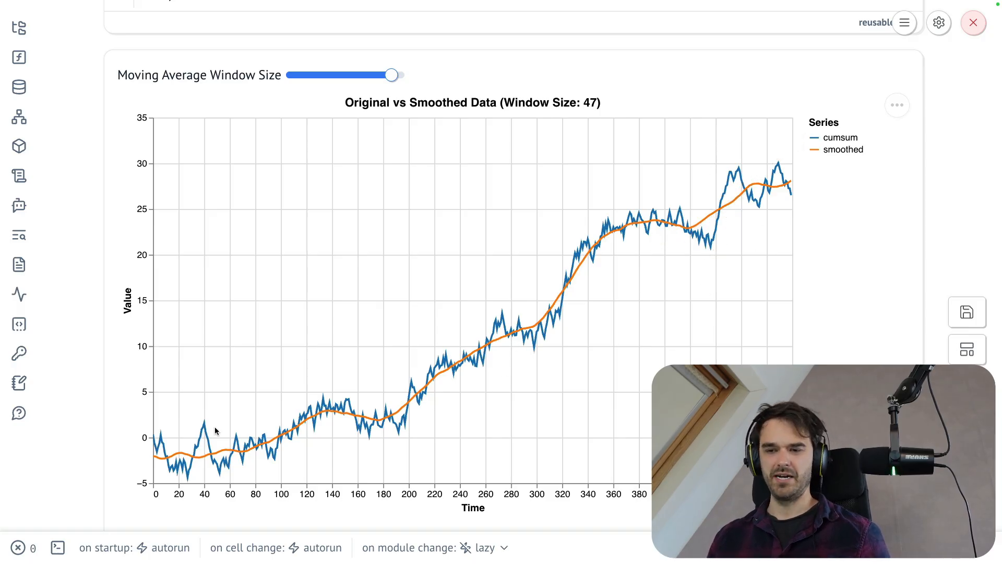
mouse_move(755, 141)
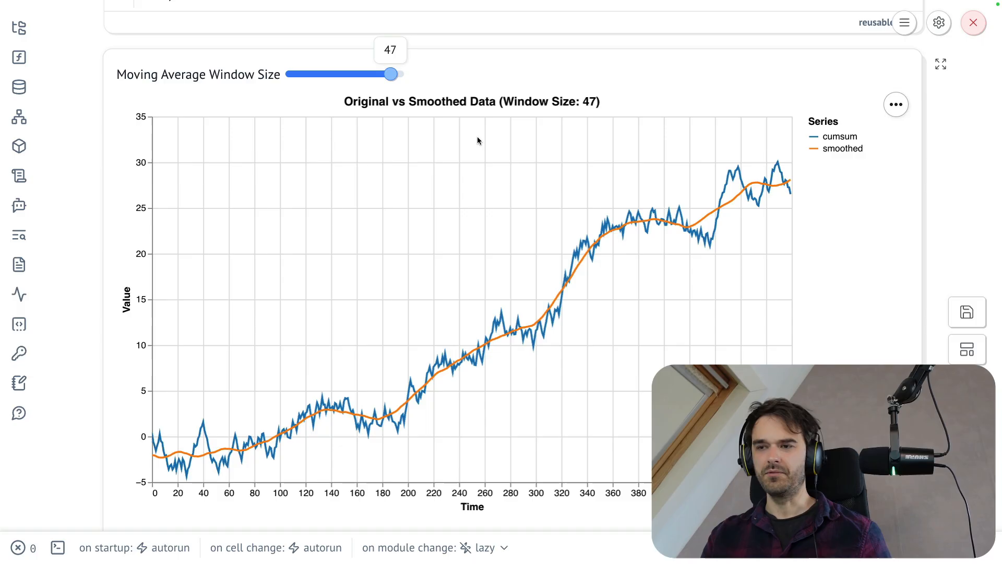
left_click_drag(391, 73, 311, 73)
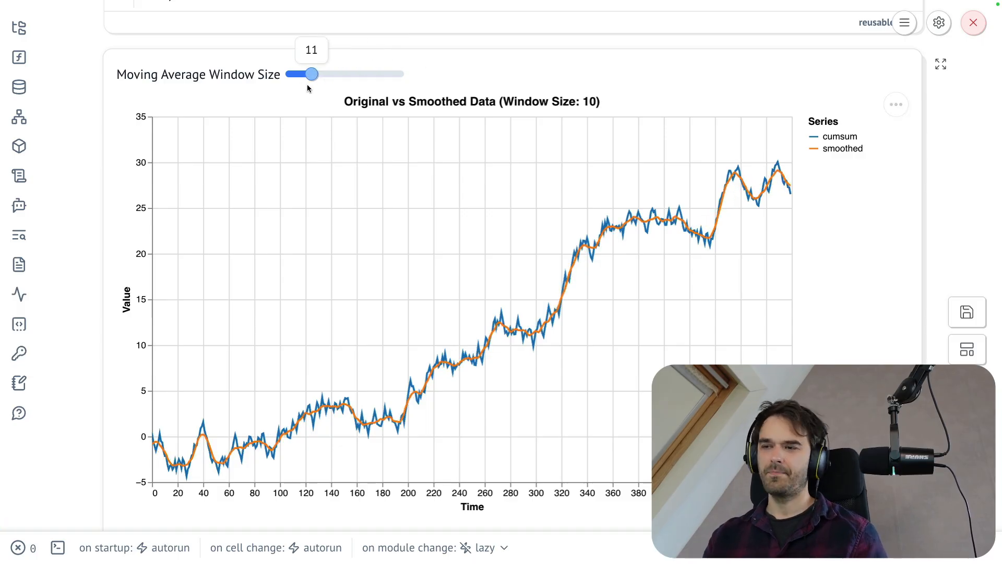
left_click_drag(311, 73, 314, 74)
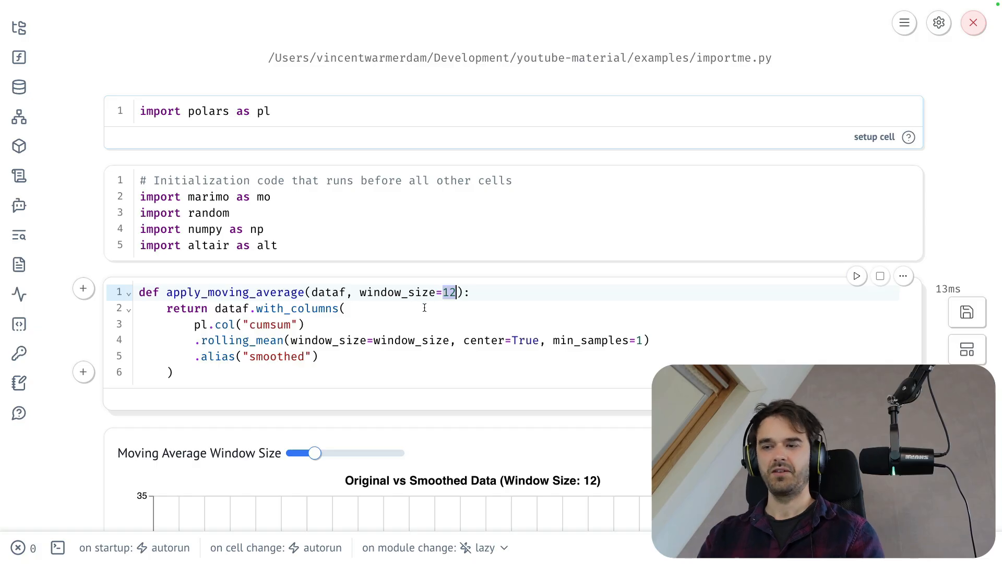
Scroll down from the apply_moving_average cell to the chart smoothed with window 12.
scroll("down", 3)
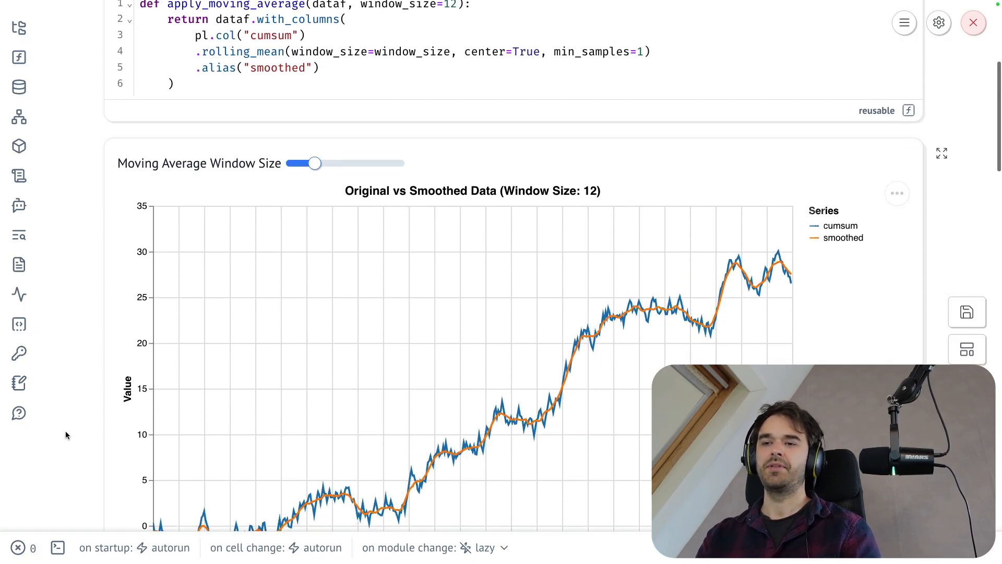
scroll("down", 3)
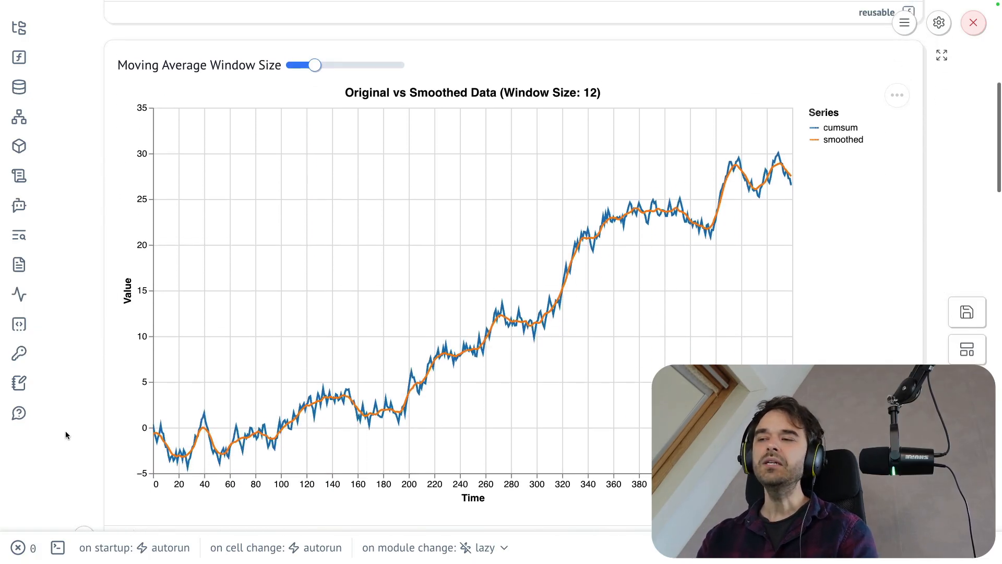